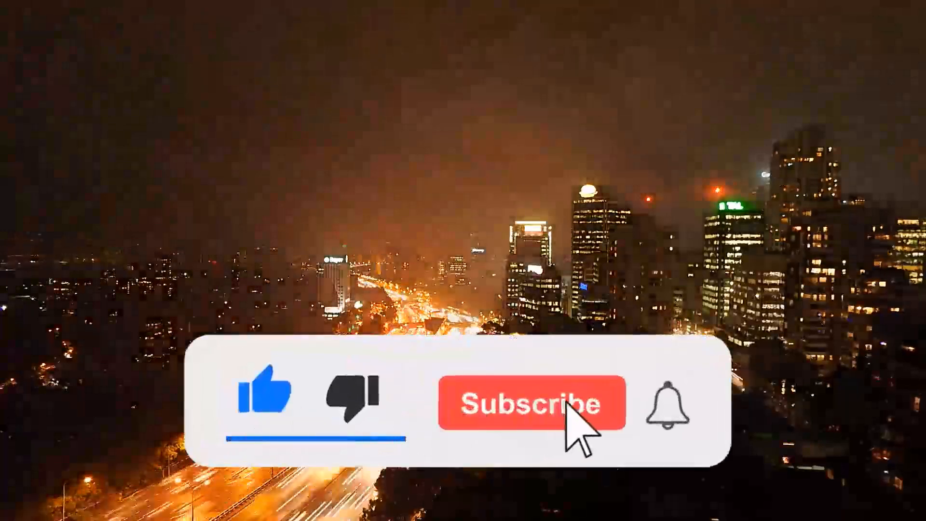
left_click(530, 404)
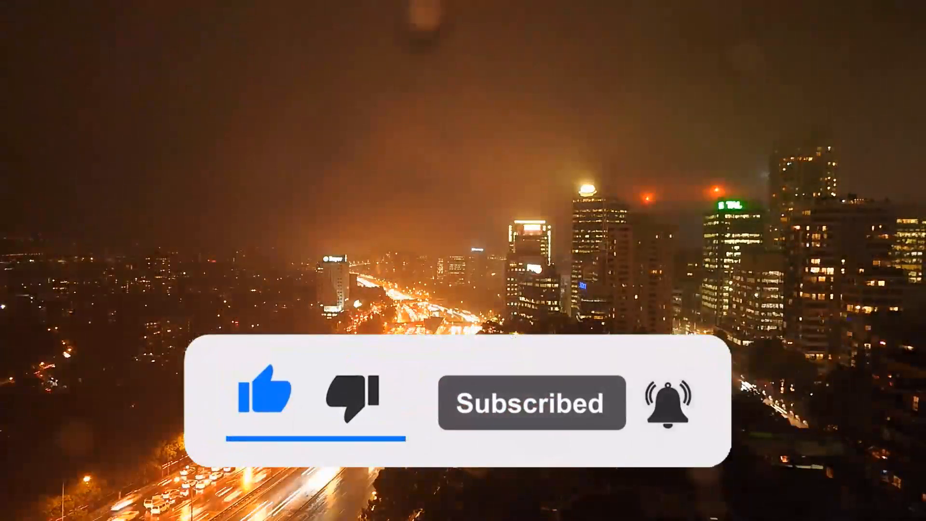